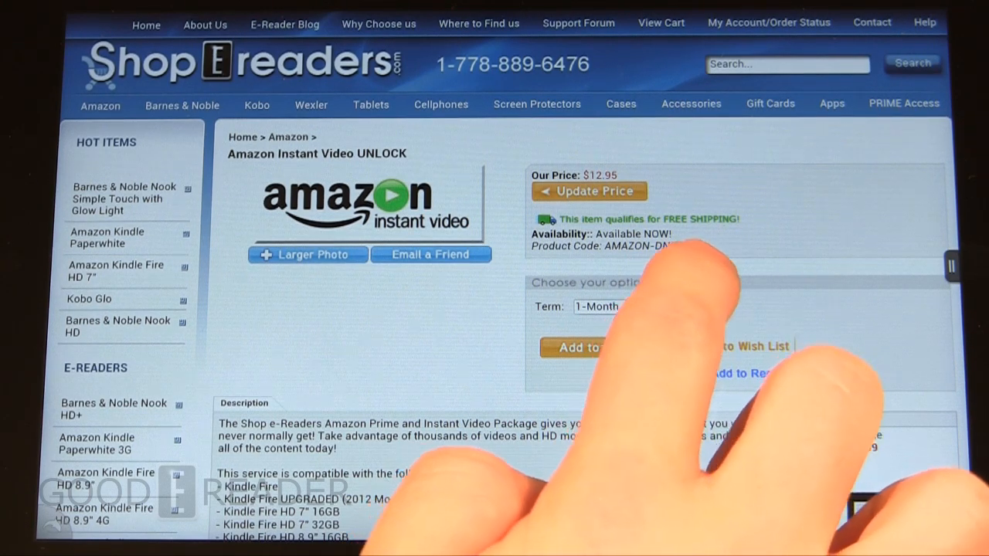
Step: Start Transformers: Dark of the Moon via Watch Now in Amazon Instant Video
{"action": "left_click", "coordinate": [596, 306]}
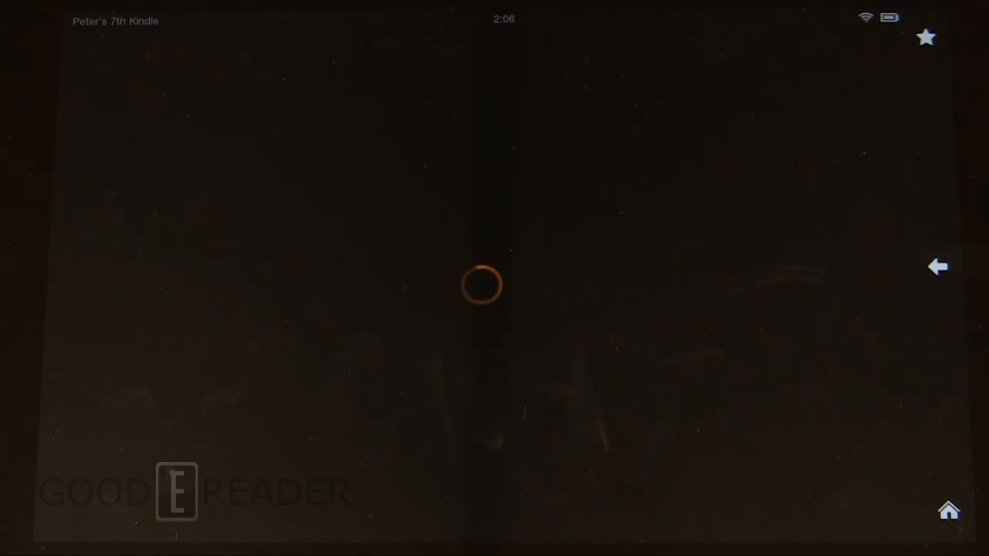
{"action": "left_click", "coordinate": [481, 284]}
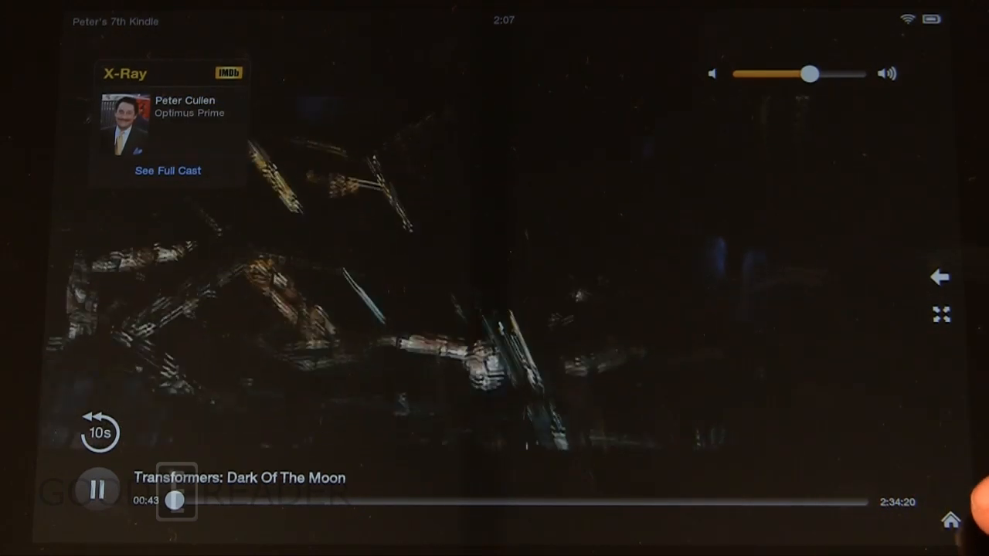
Step: Return home and show the Apps library filtered to apps on the Device
{"action": "left_click", "coordinate": [950, 519]}
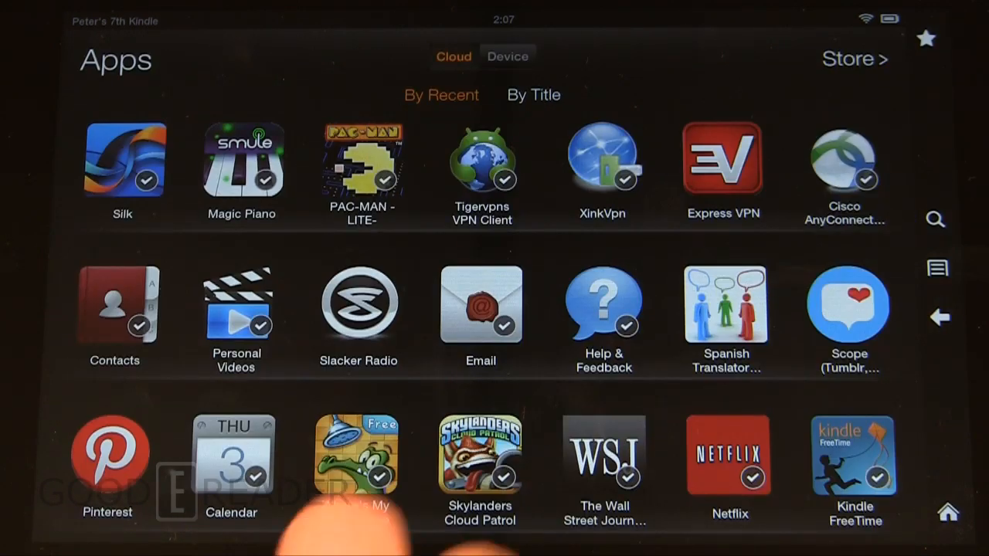
{"action": "left_click", "coordinate": [508, 56]}
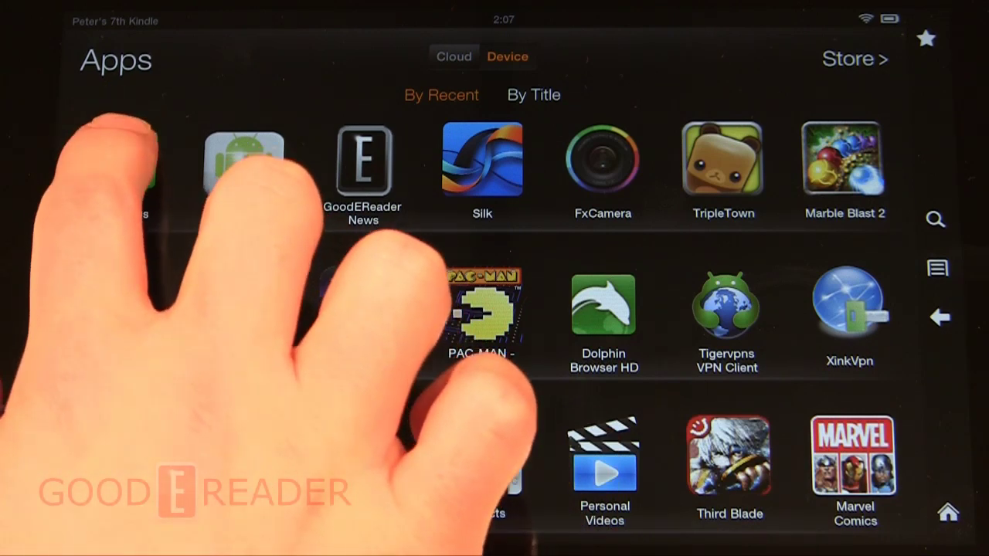